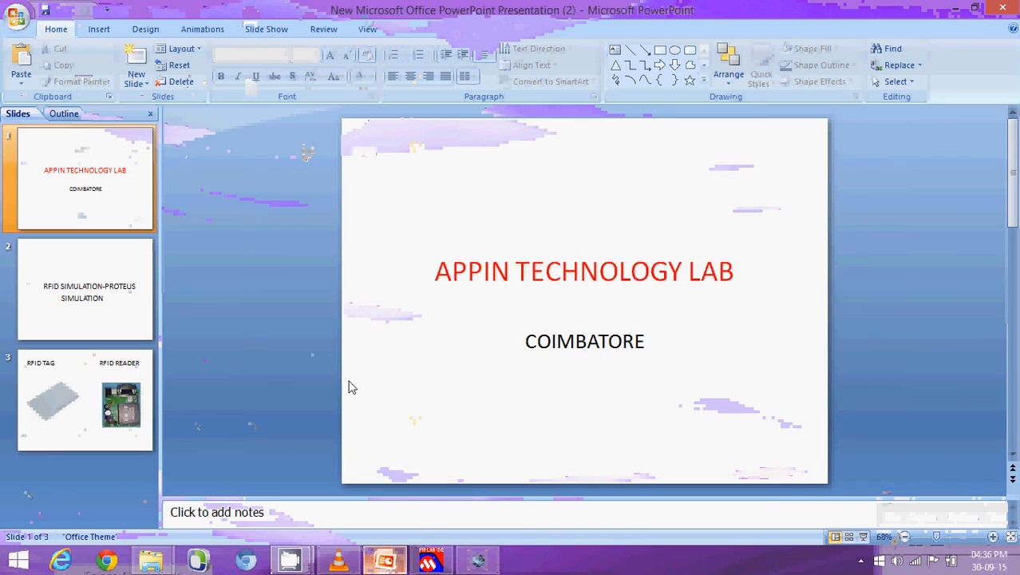
Step: Start the slideshow and advance to the RFID tag and reader slide
key(F5)
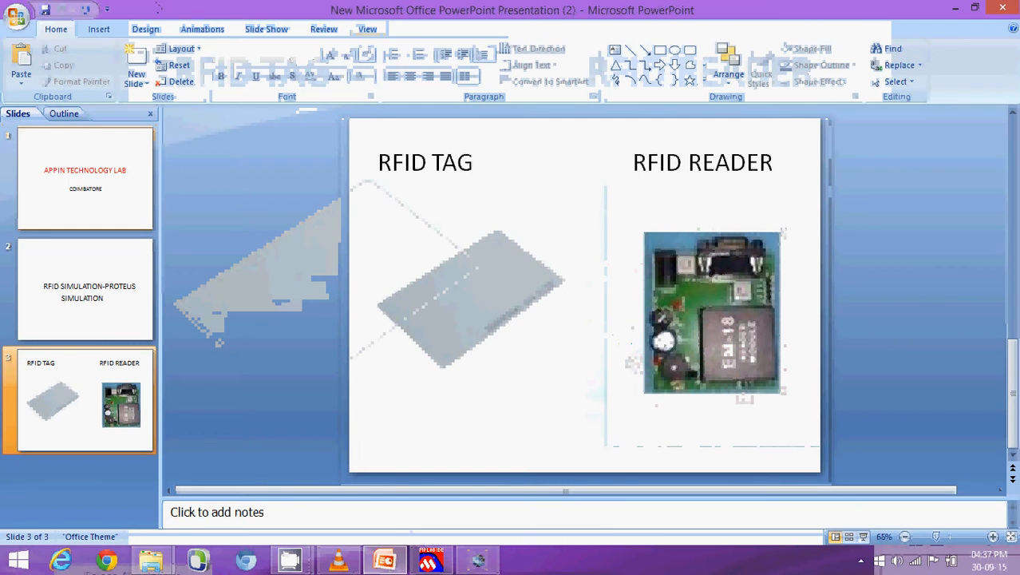
Step: Switch to the GSM_READ schematic with the PIC, Virtual Terminal and LCD
click(431, 559)
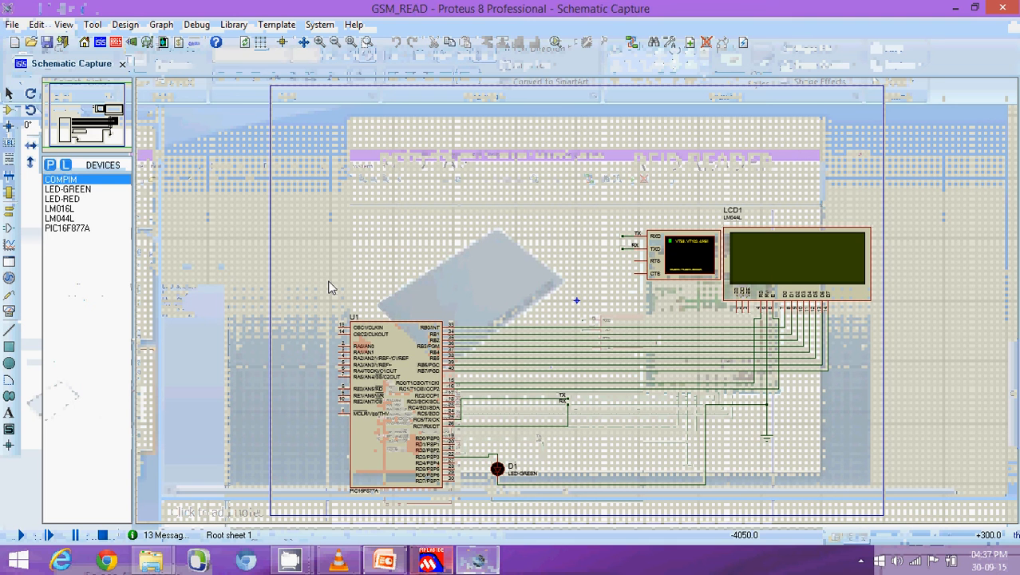
mouse_move(432, 278)
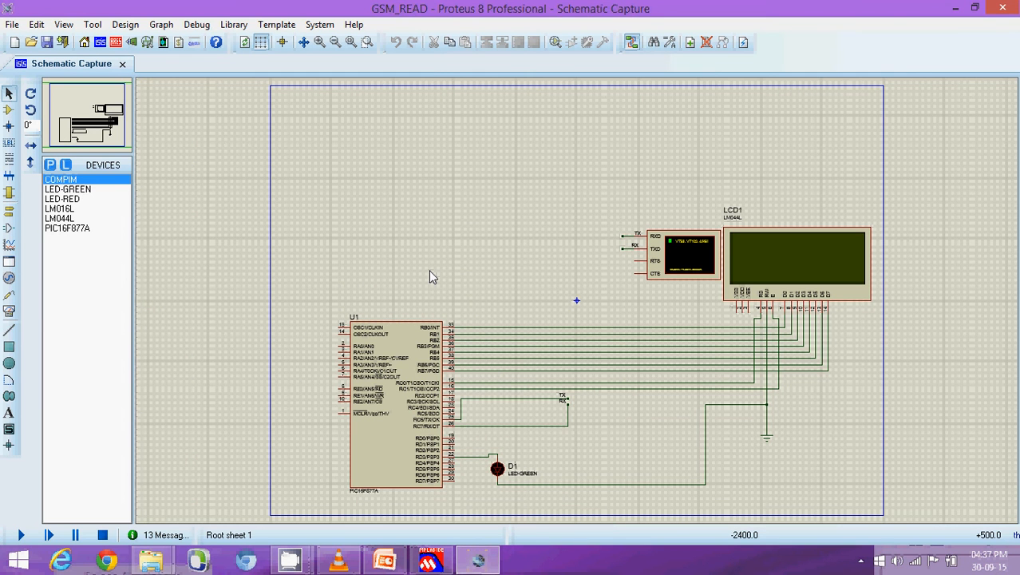
mouse_move(554, 284)
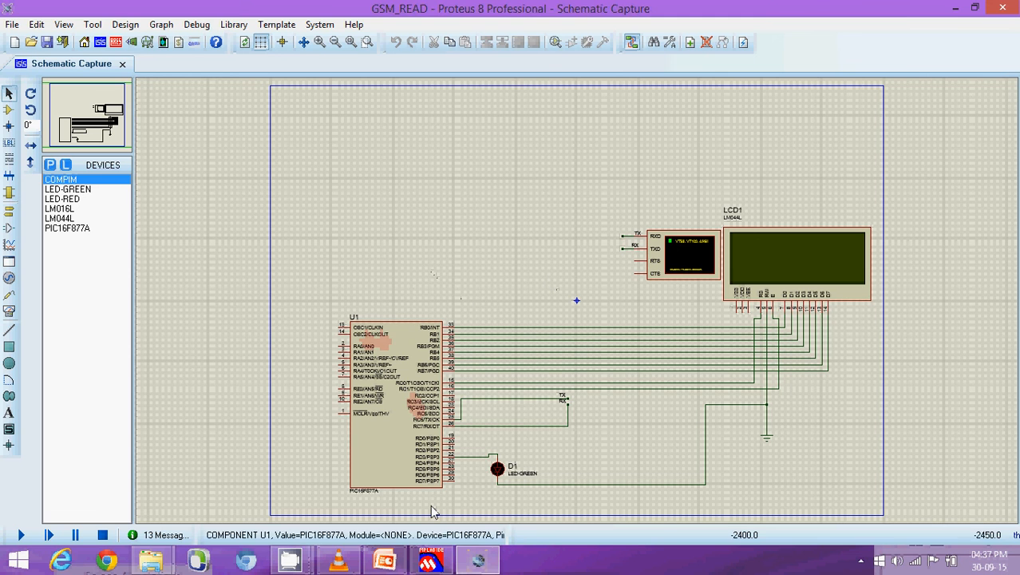
Step: In the gsm_read C source, select the first RFID tag serial string for copying
click(432, 559)
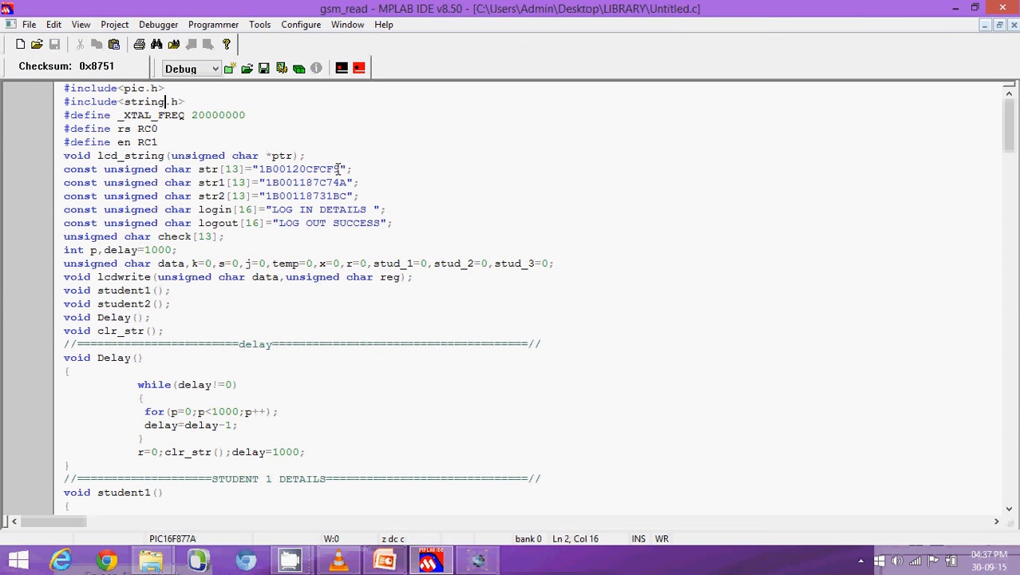
double_click(327, 170)
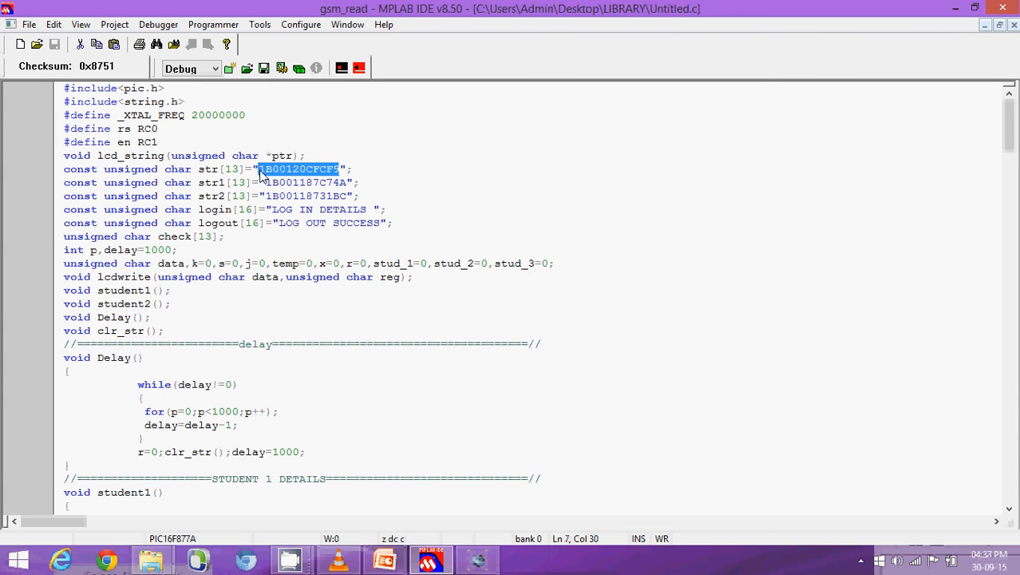
mouse_move(479, 559)
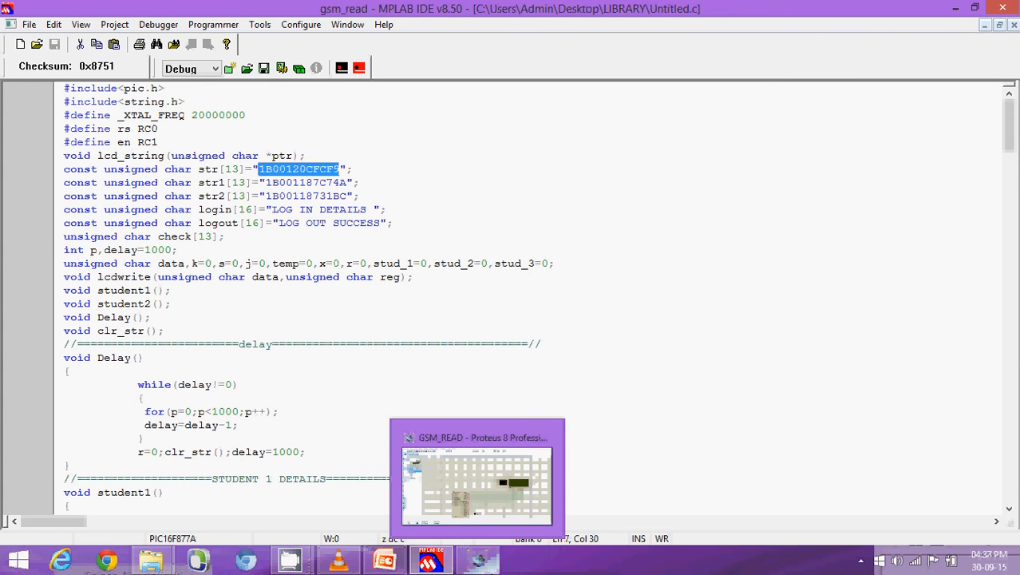
Step: Run the simulation and paste the first tag serial into the Virtual Terminal so the LCD shows login details
click(476, 479)
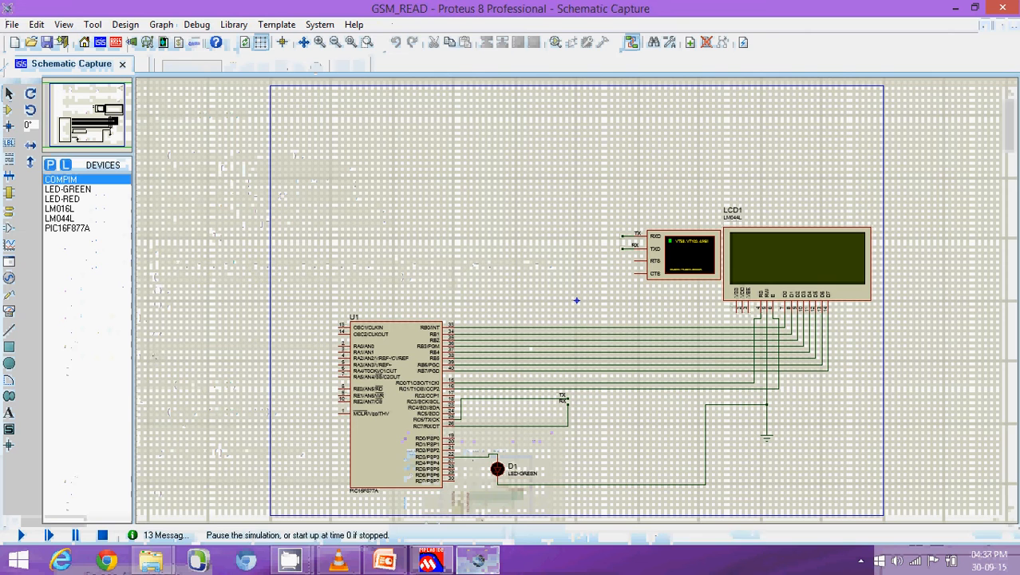
click(21, 535)
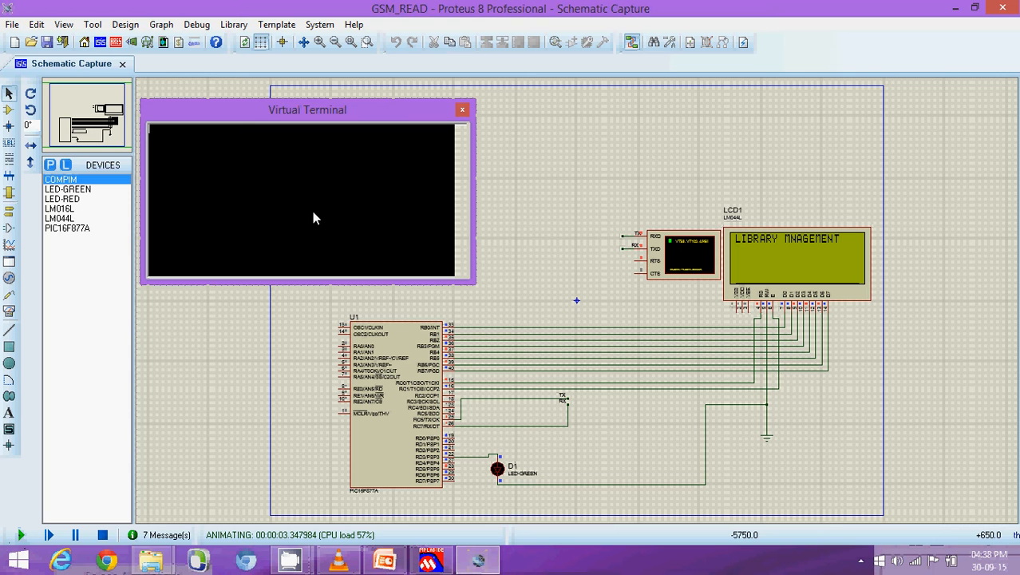
right_click(313, 217)
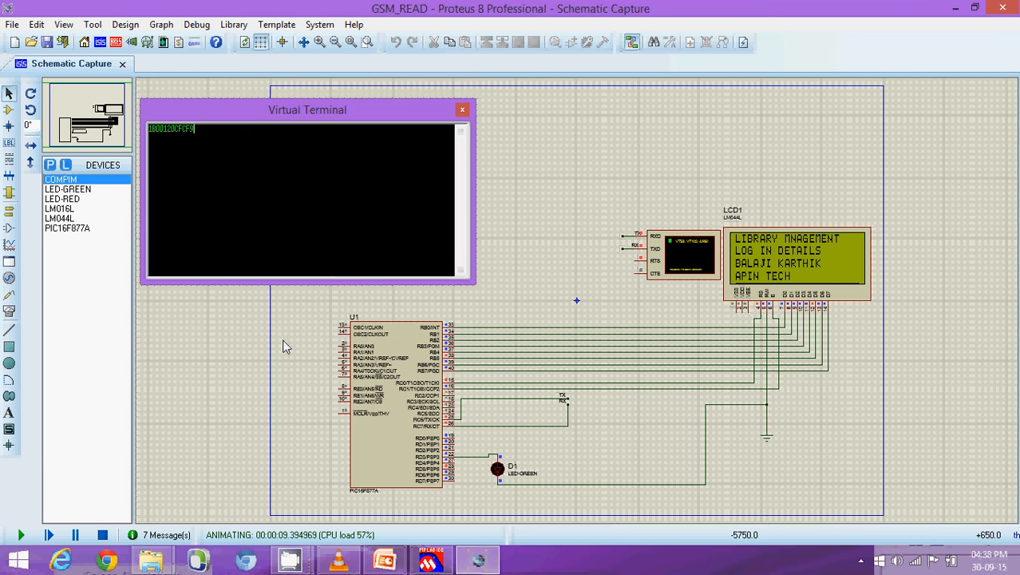
mouse_move(376, 487)
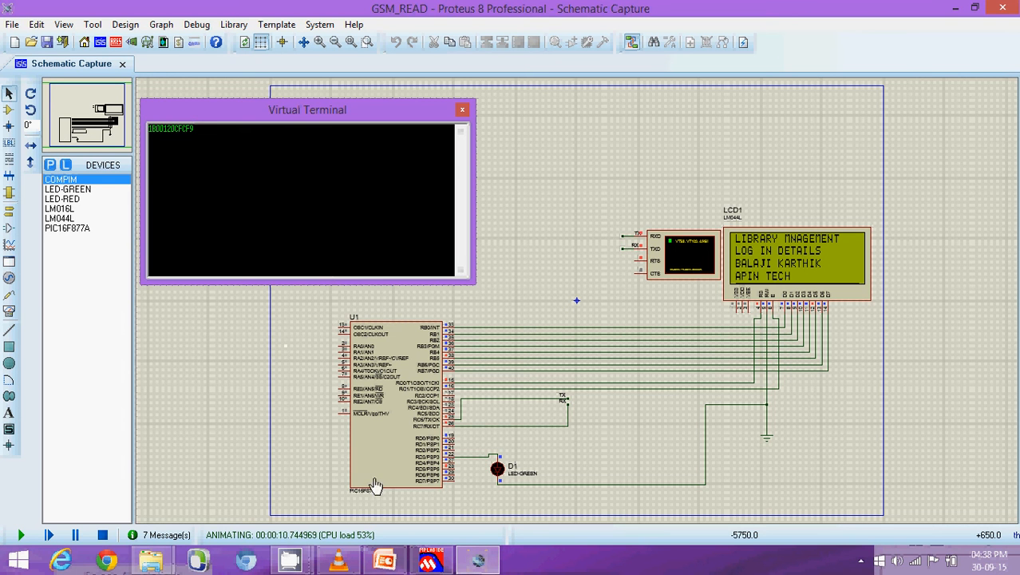
Step: Scroll through the student detail routines and pick out the second tag serial string
click(431, 559)
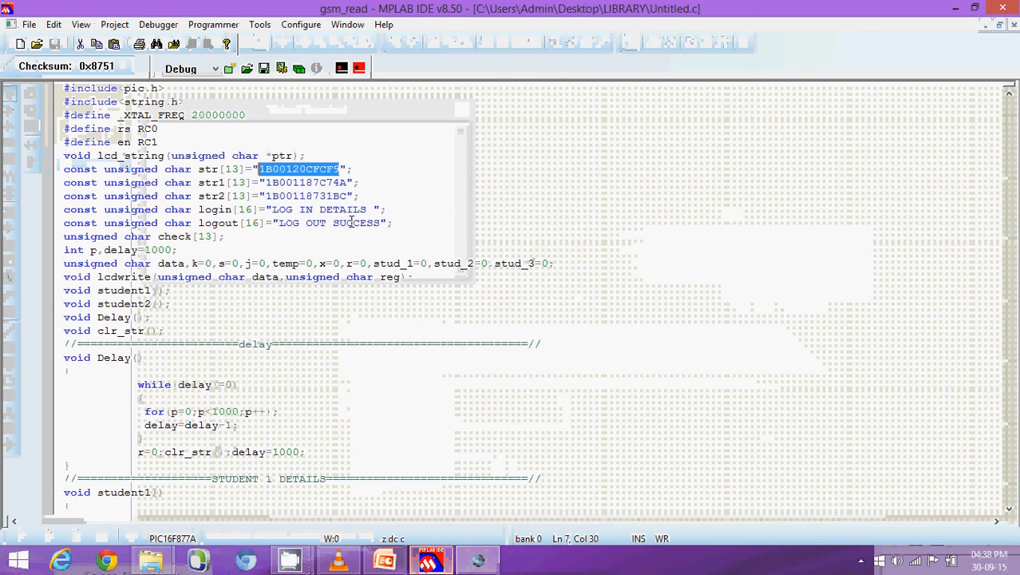
mouse_move(350, 169)
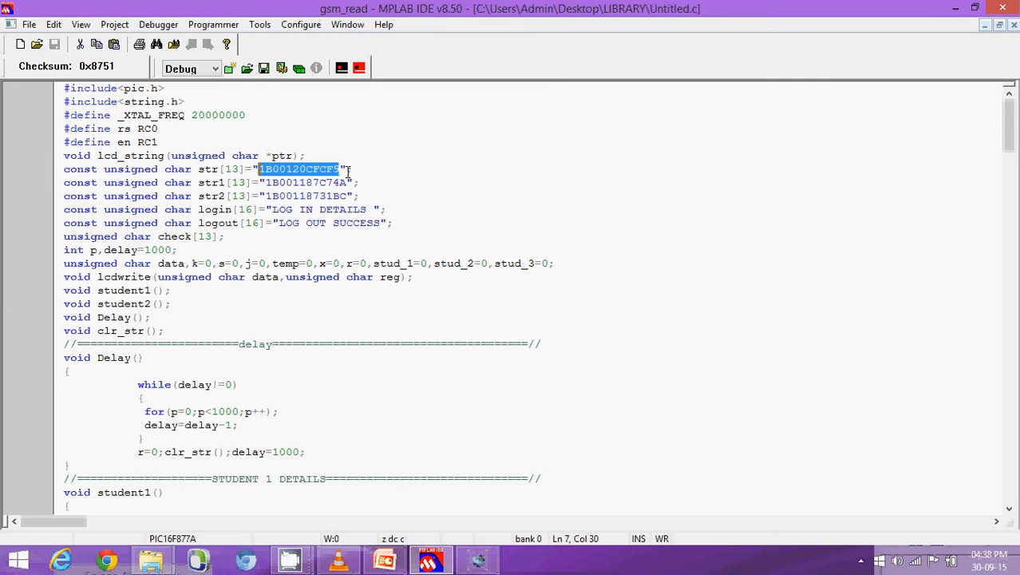
scroll(down, 3)
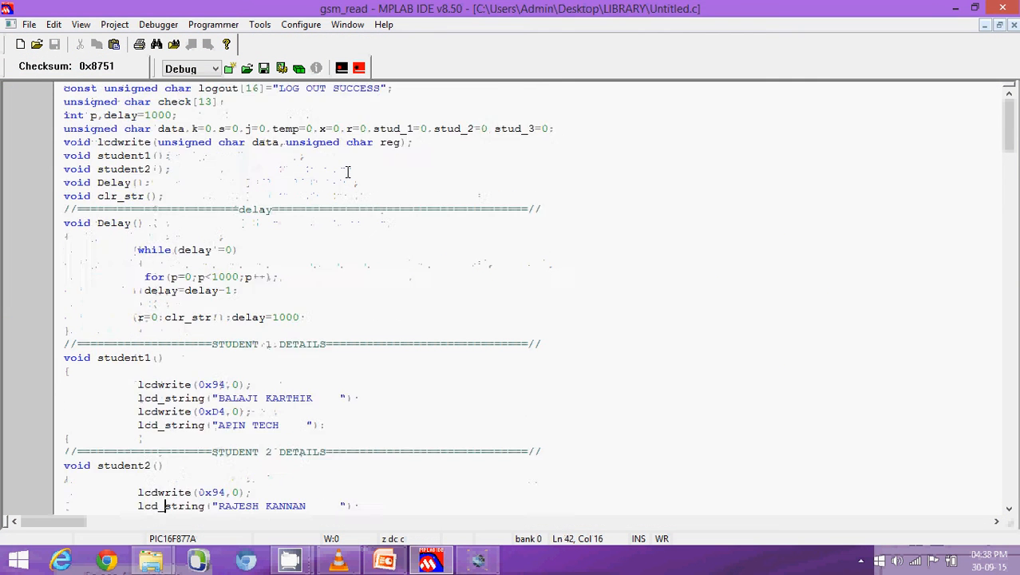
scroll(down, 3)
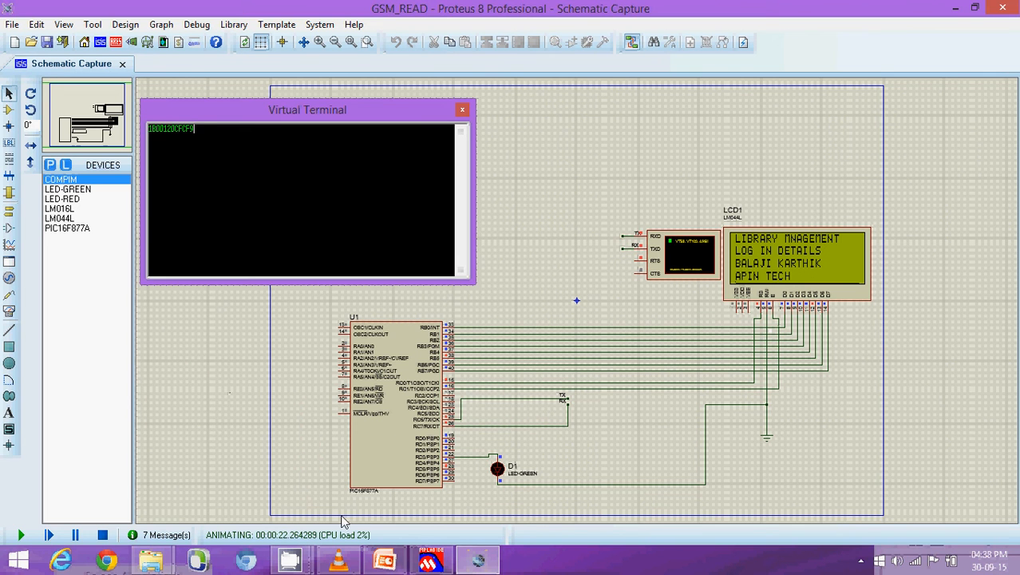
click(431, 559)
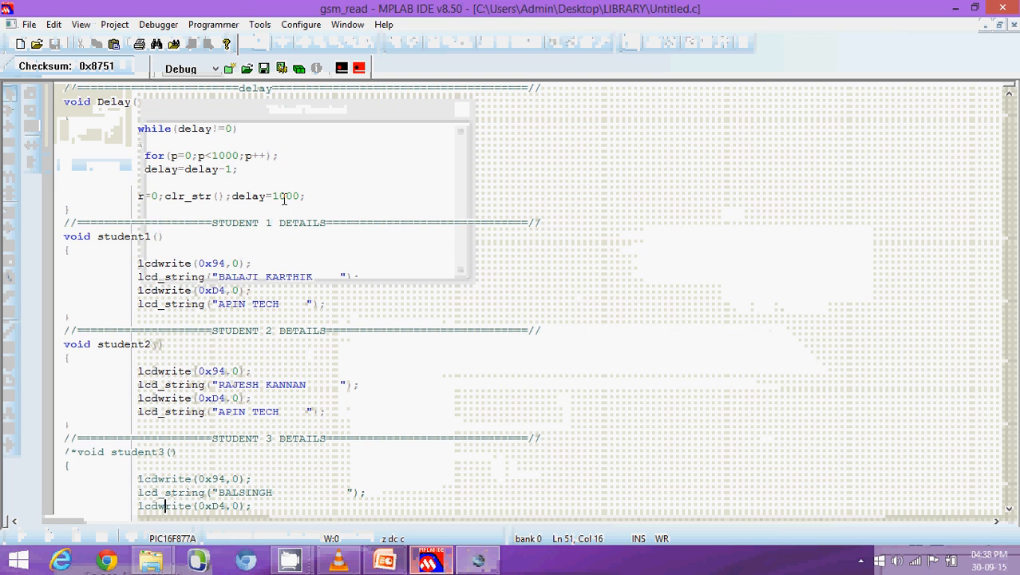
scroll(up, 3)
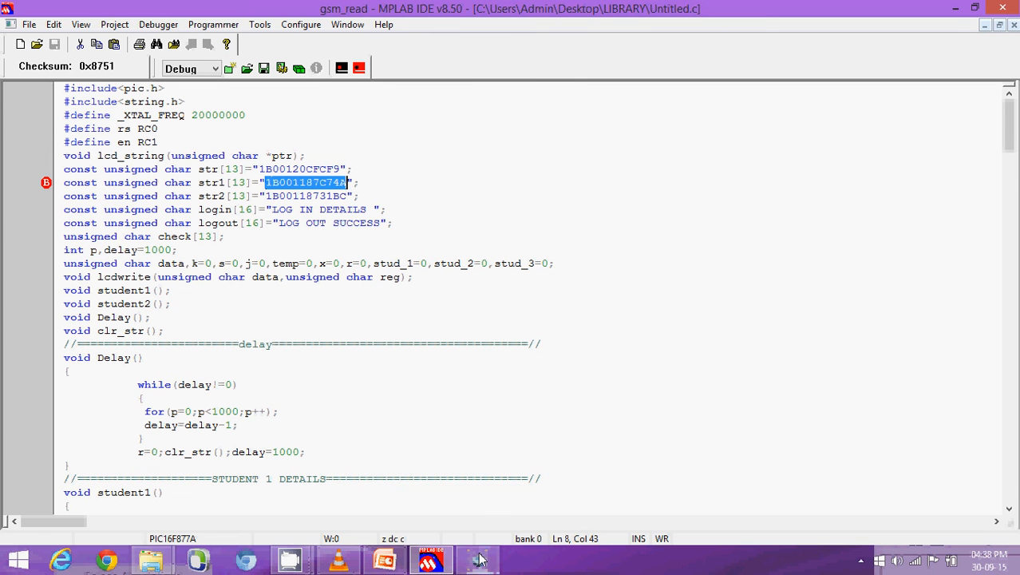
Step: Paste the second tag serial into the Virtual Terminal, view its login details, then stop the simulation
click(476, 559)
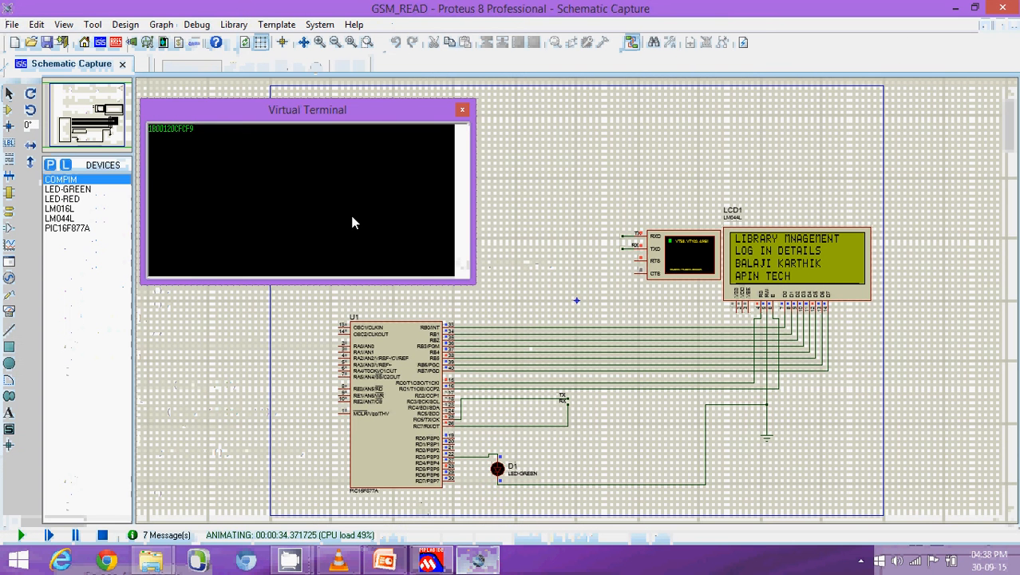
right_click(355, 222)
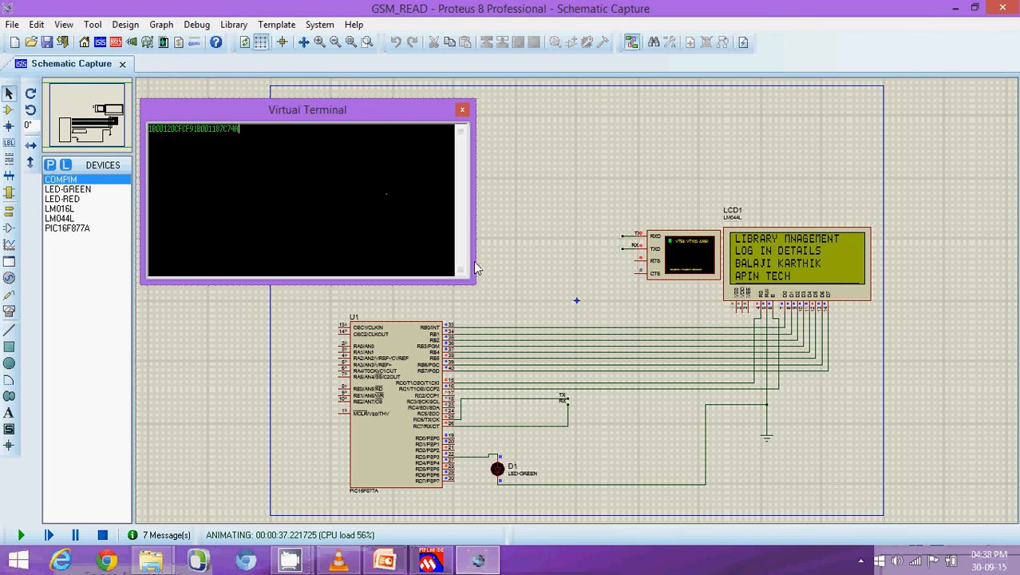
mouse_move(775, 208)
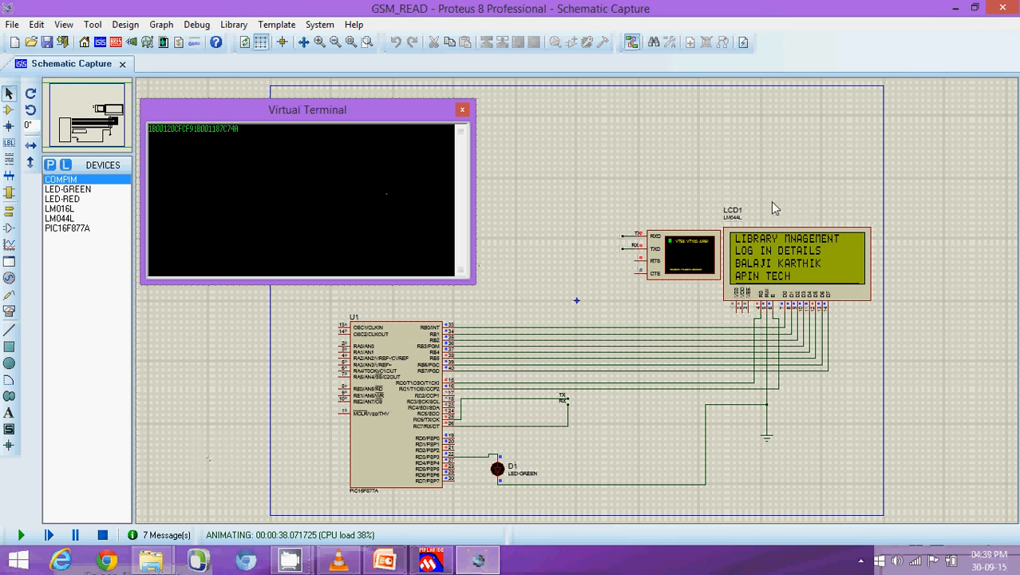
mouse_move(805, 249)
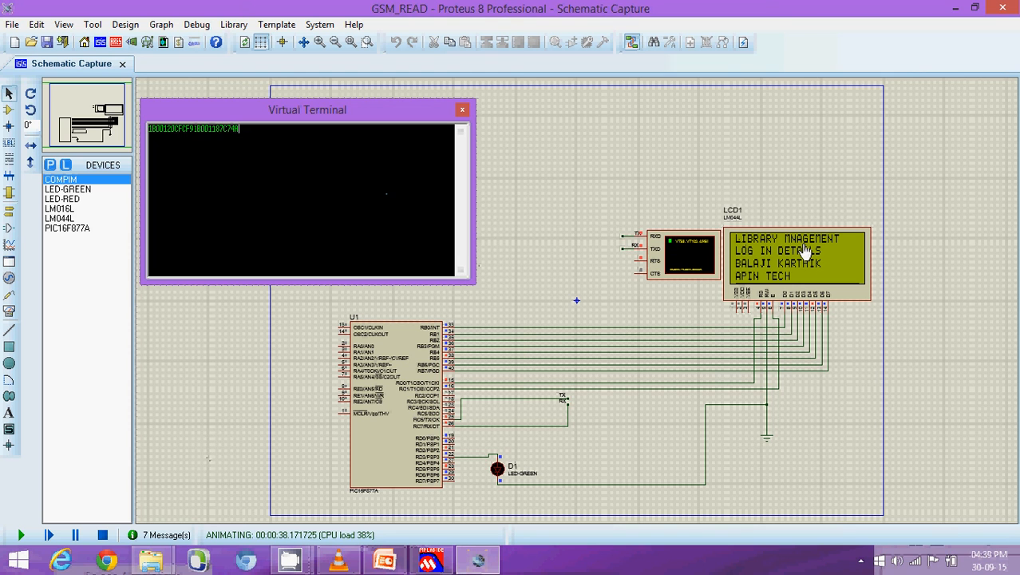
mouse_move(800, 282)
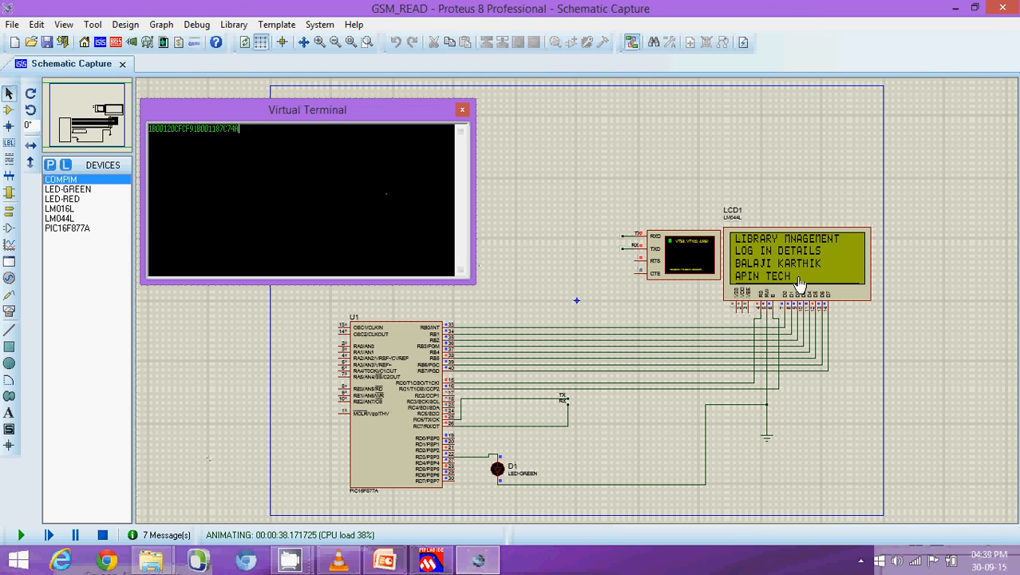
mouse_move(86, 550)
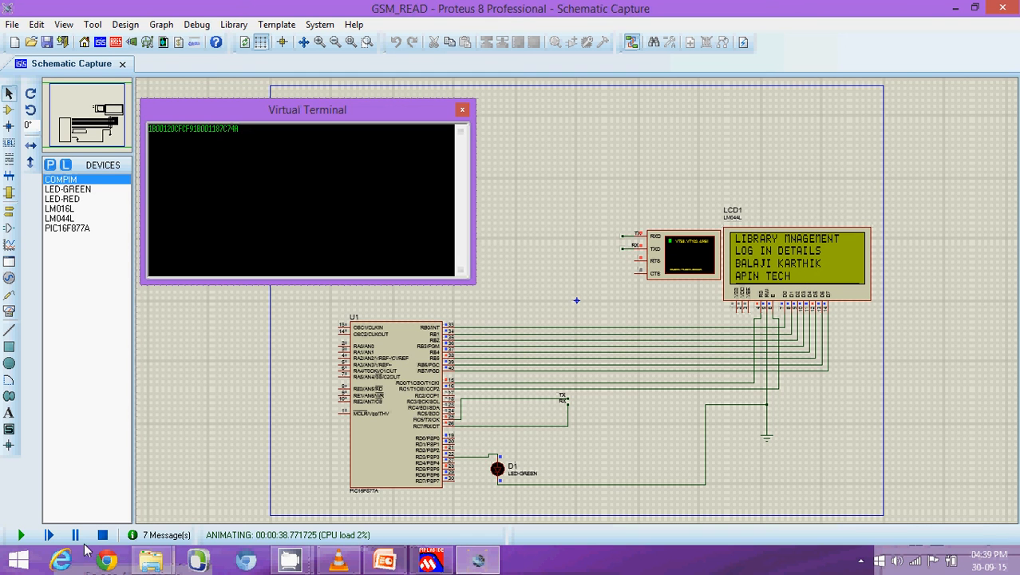
mouse_move(385, 459)
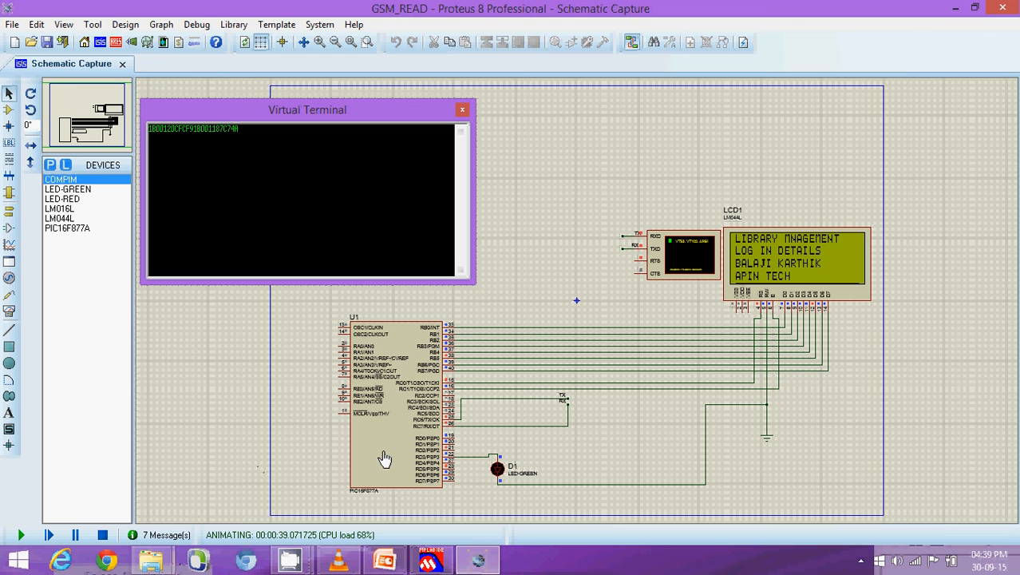
mouse_move(428, 428)
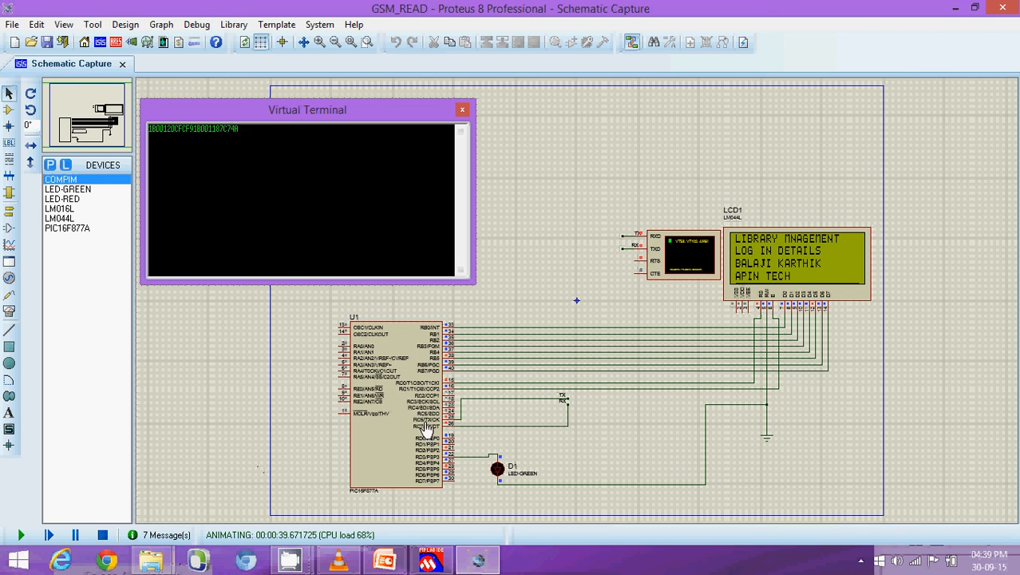
mouse_move(574, 375)
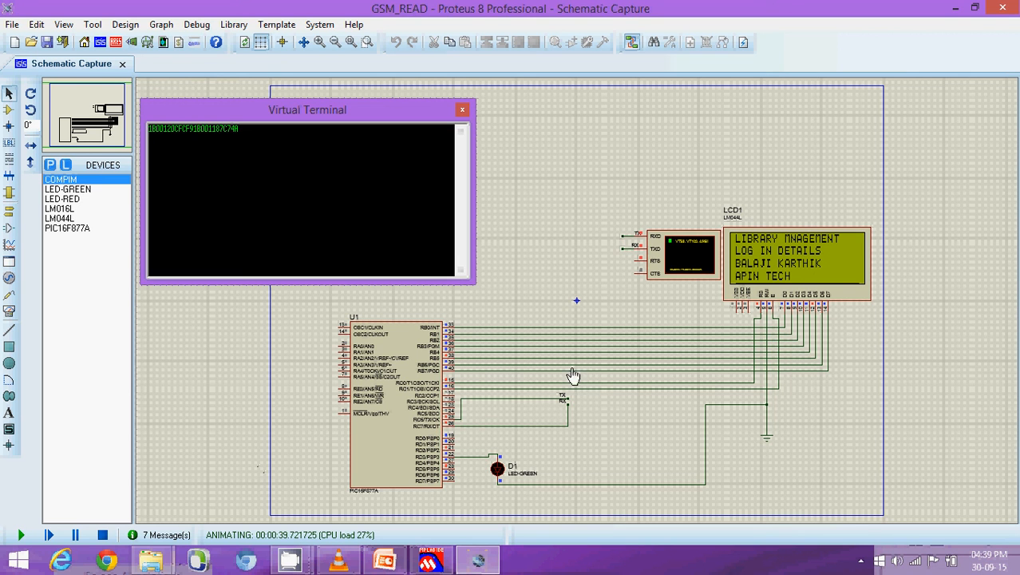
click(102, 535)
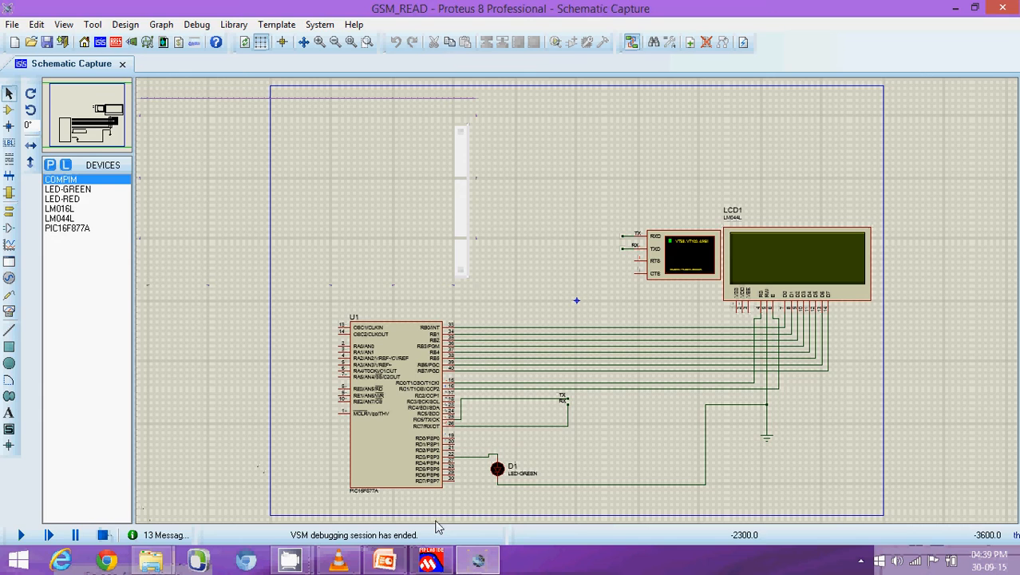
Step: Bring the presentation back to the RFID tag and reader slide
click(383, 558)
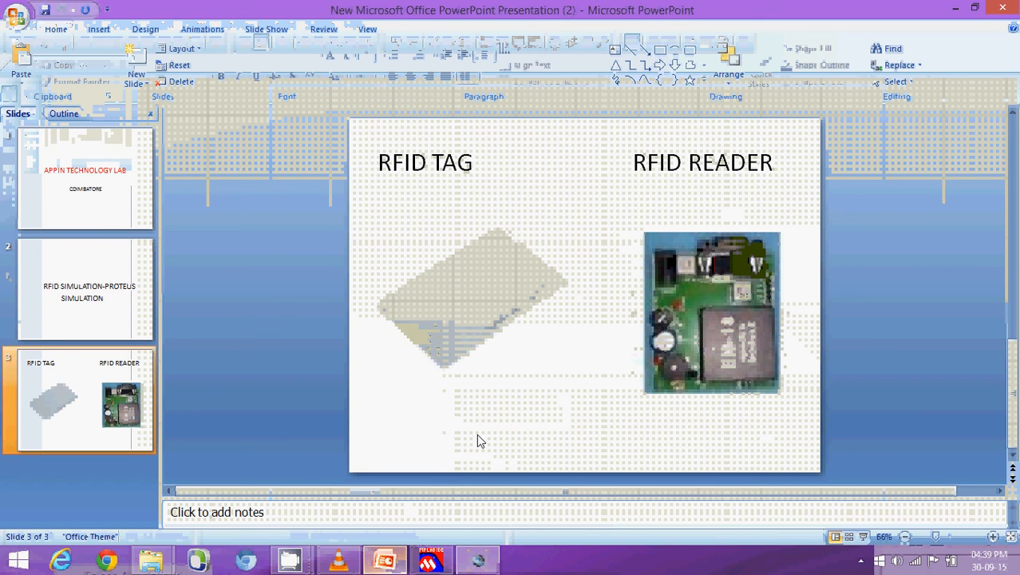
mouse_move(380, 432)
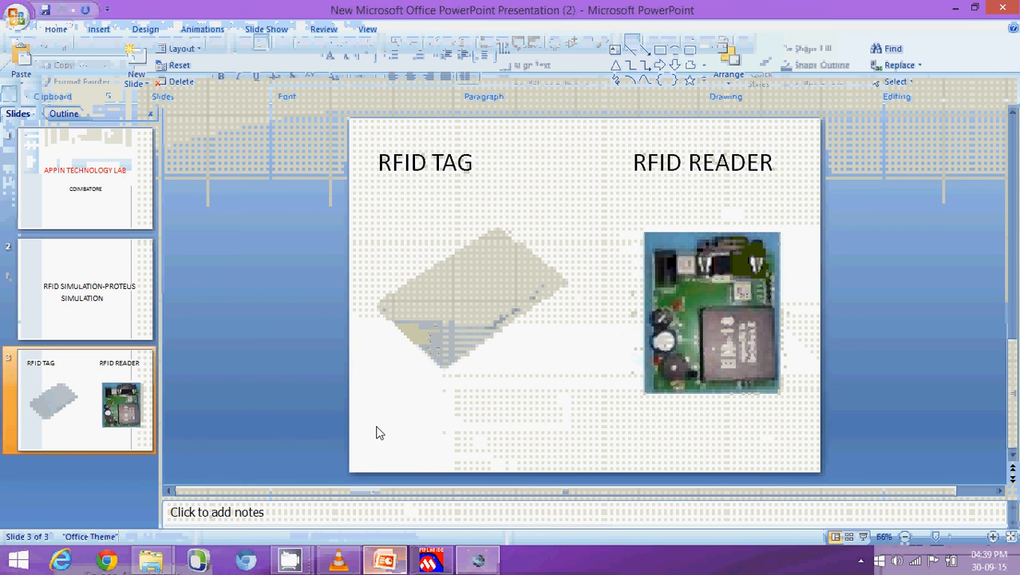
mouse_move(284, 361)
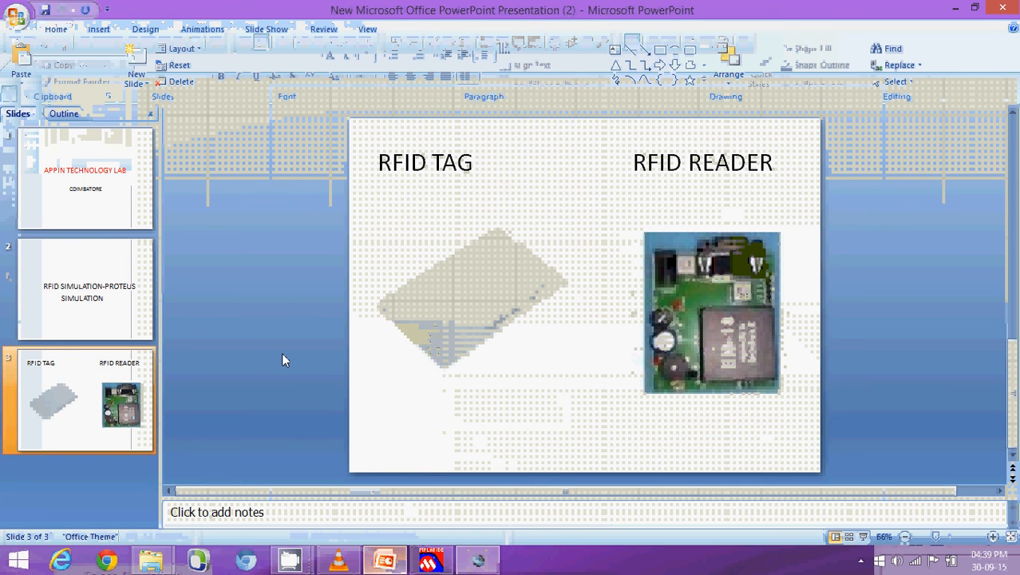